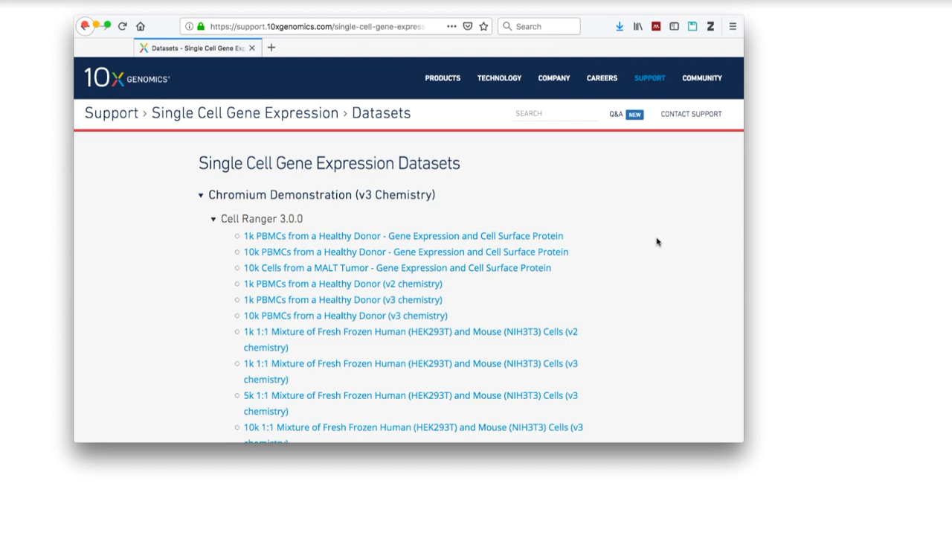
Search 'aml' and save the AML027 post- and pre-transplant filtered gene/cell matrix archives.
text(aml)
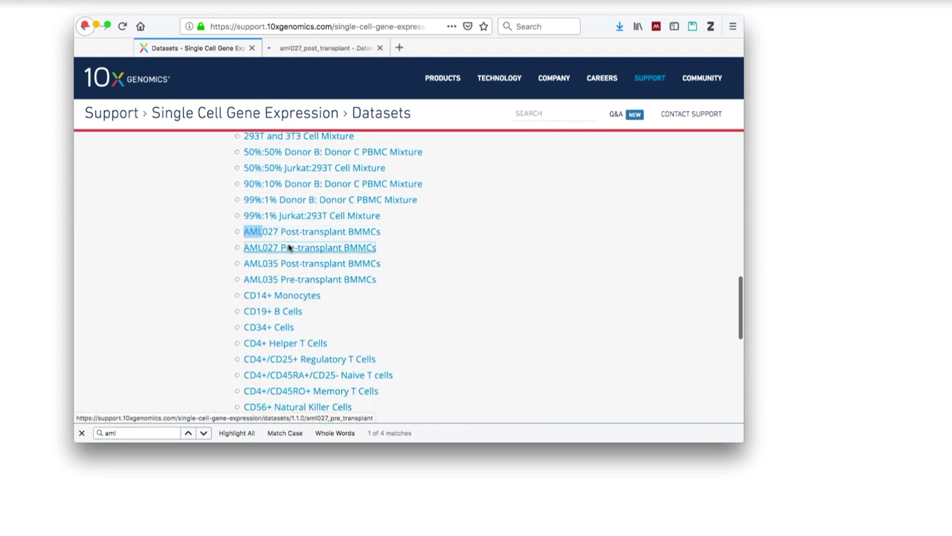
click(331, 47)
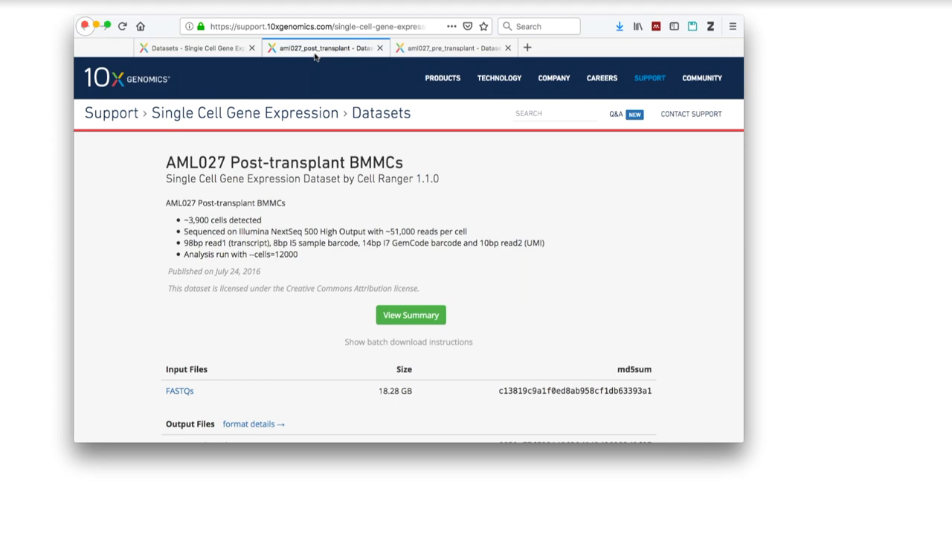
scroll(down, 3)
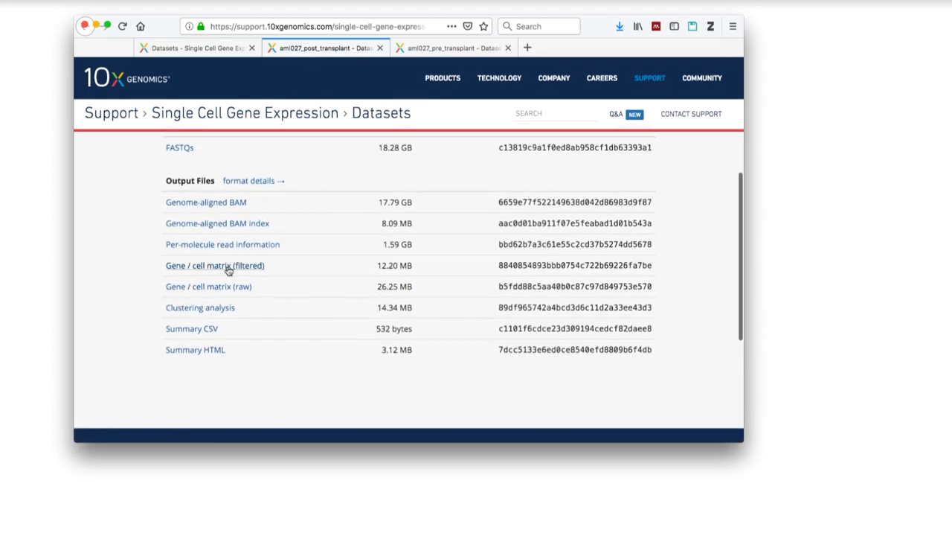
click(215, 265)
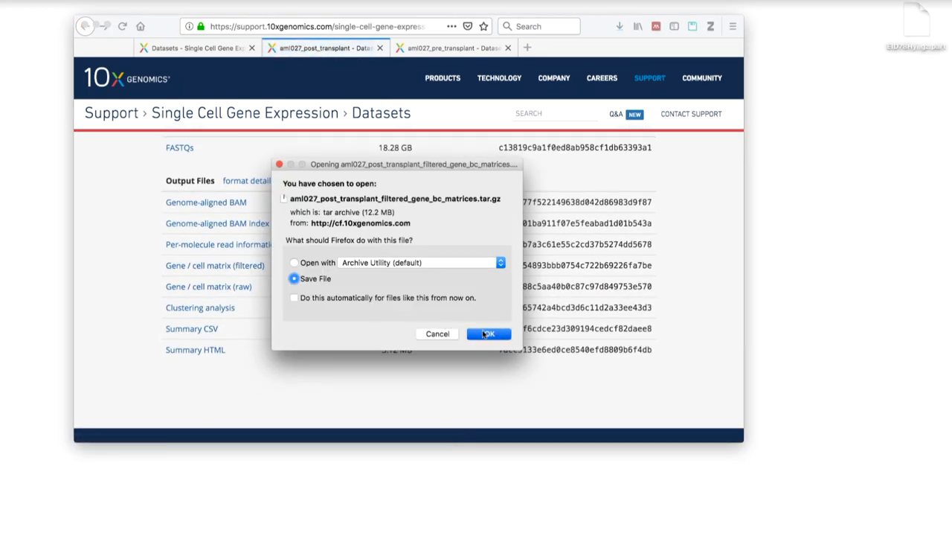
click(488, 334)
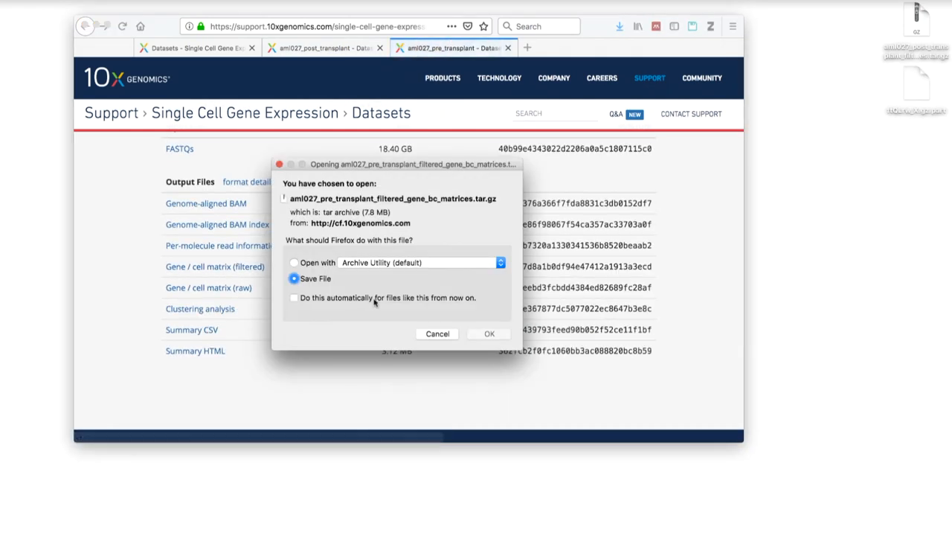
click(488, 333)
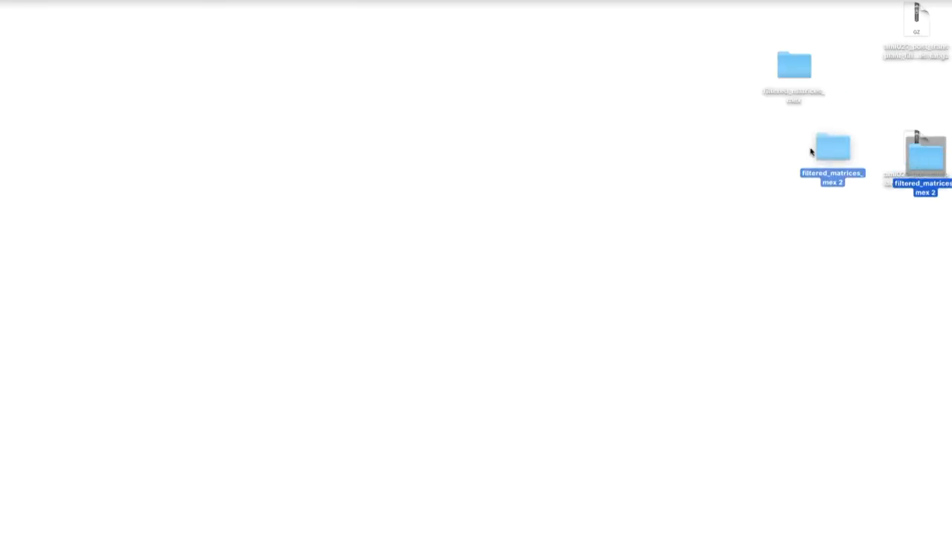
Rename the extracted folders post-transplant and pre-transplant, then open pre-transplant's hg19 folder.
right_click(793, 65)
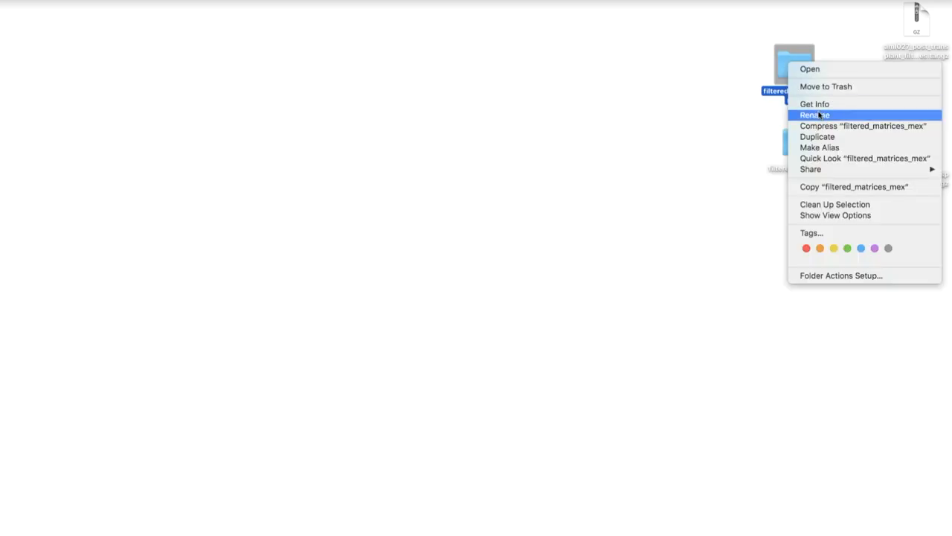
click(814, 114)
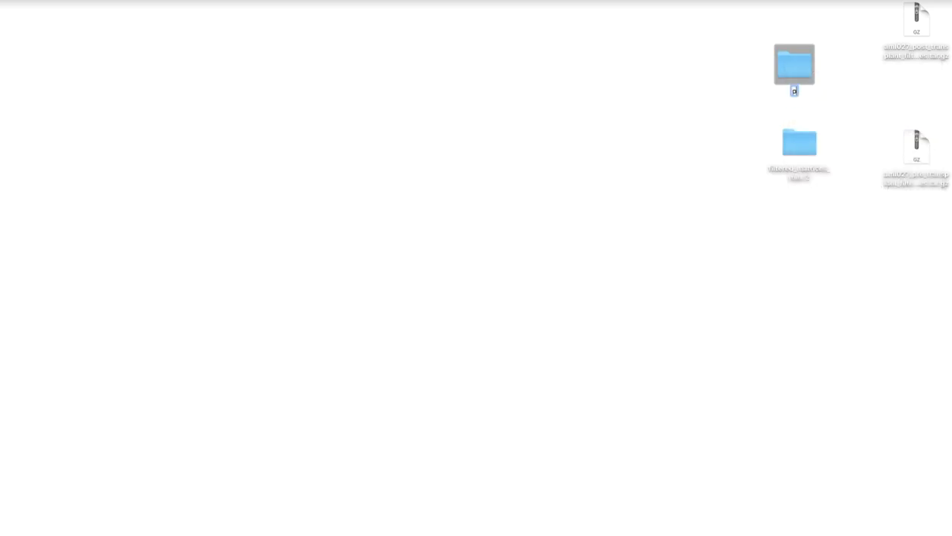
text(post-transplant)
click(799, 173)
text(pre-transplant)
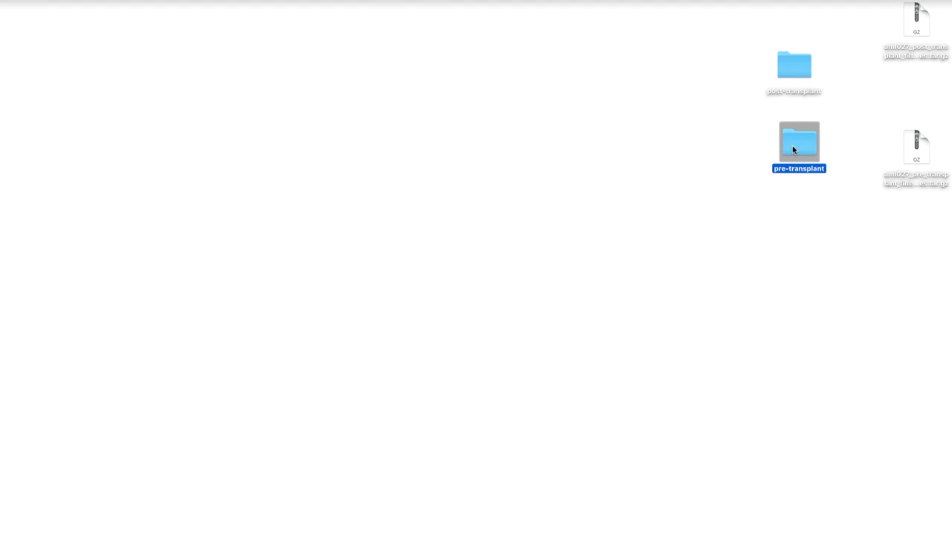
double_click(796, 142)
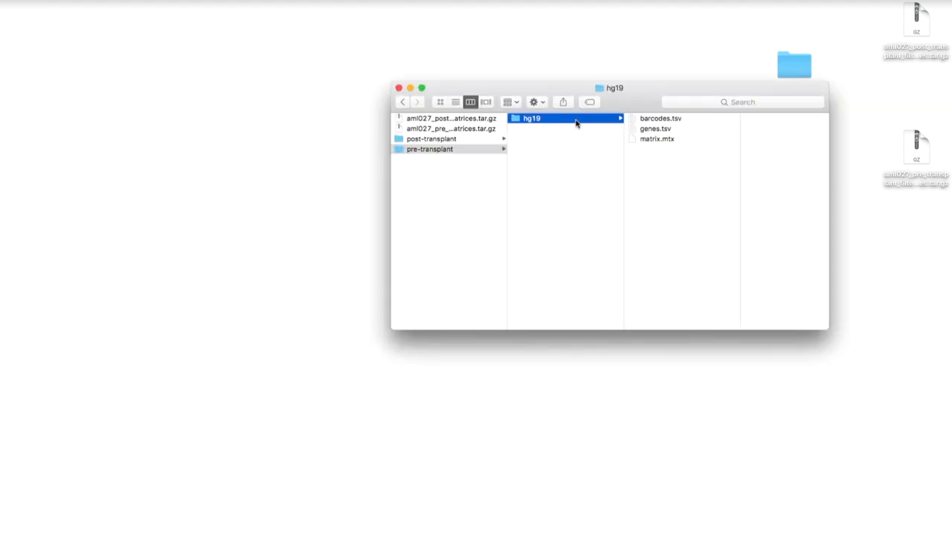
click(655, 138)
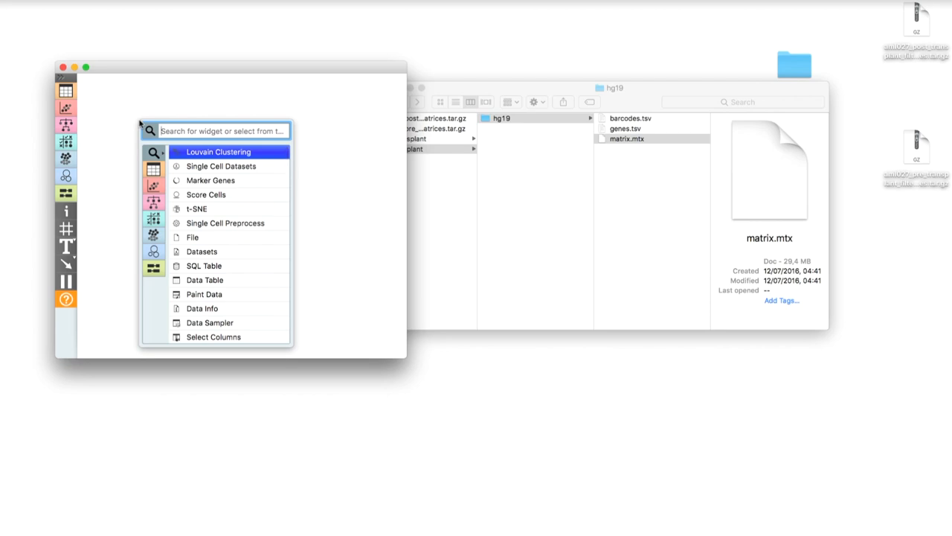
Search 'load' on the canvas and add the Load Data widget.
text(load da)
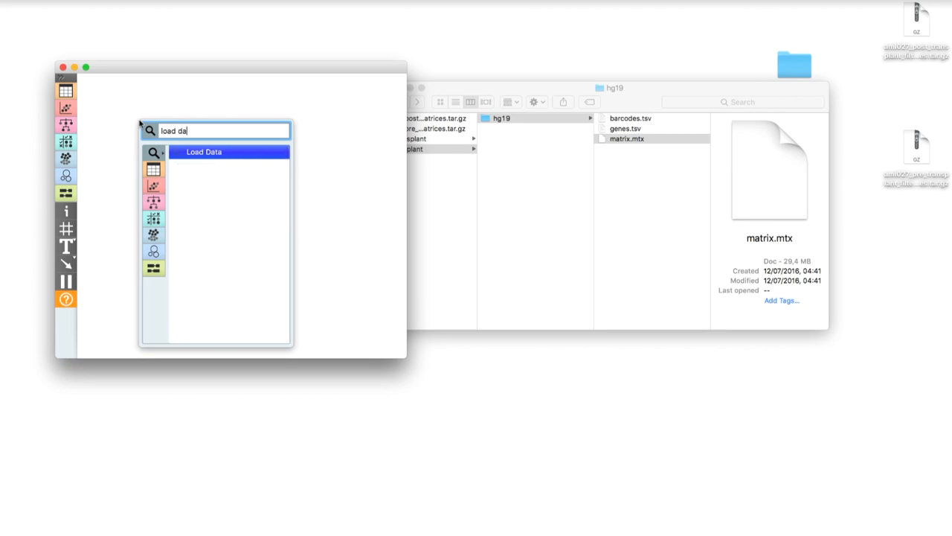
click(203, 152)
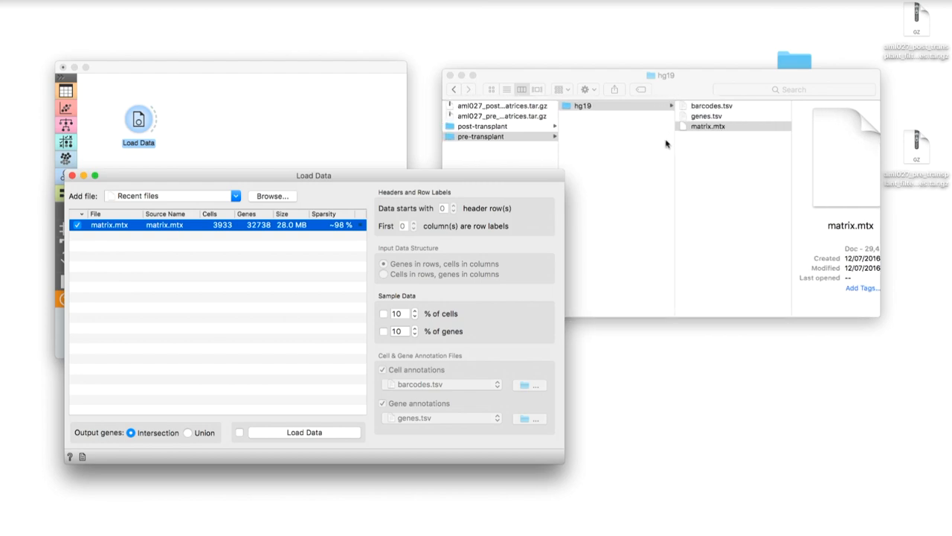
Label the first matrix 'pre-transplant', add the post-transplant matrix.mtx and label it 'post-transplant'.
double_click(170, 225)
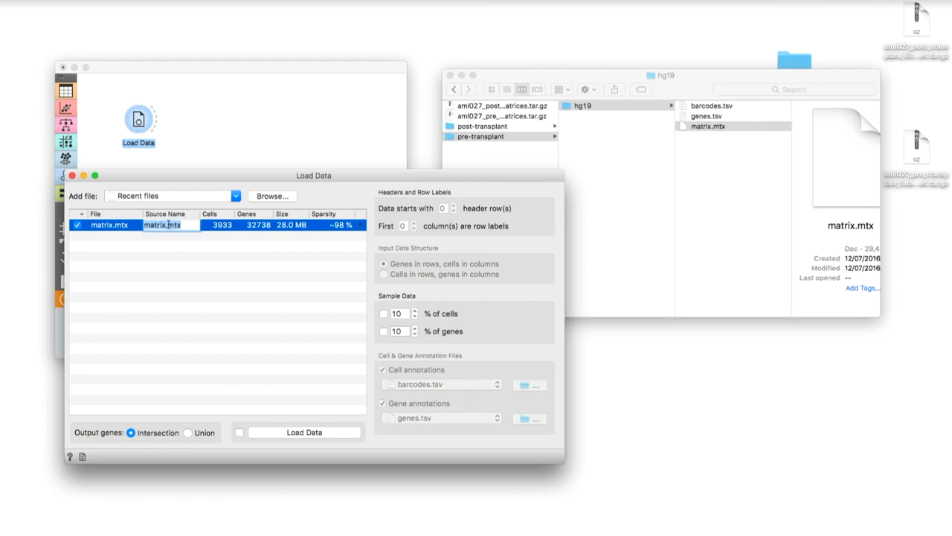
text(pre-transplant)
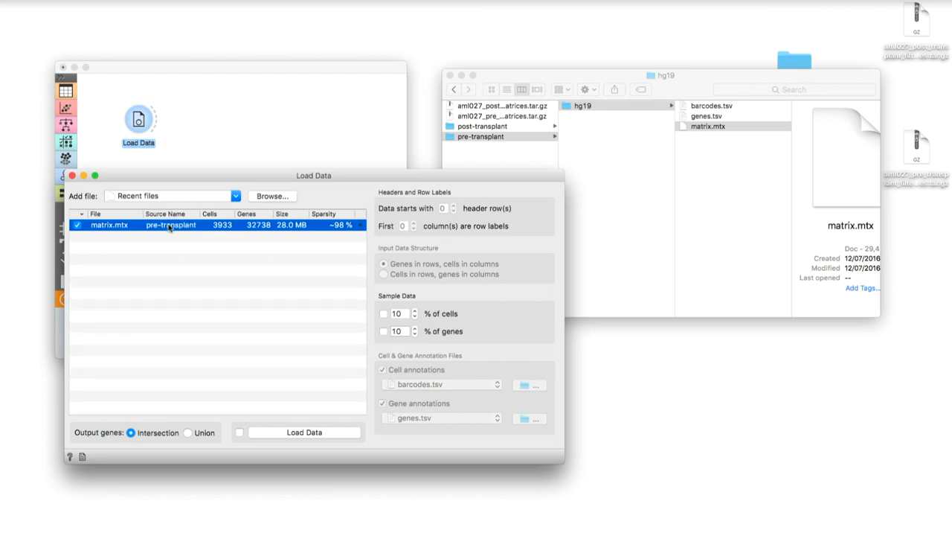
click(718, 126)
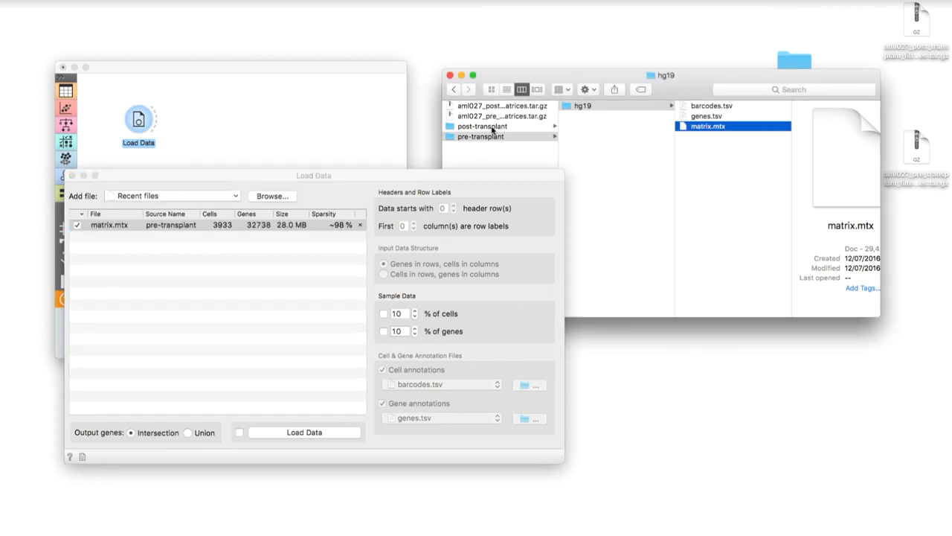
double_click(703, 127)
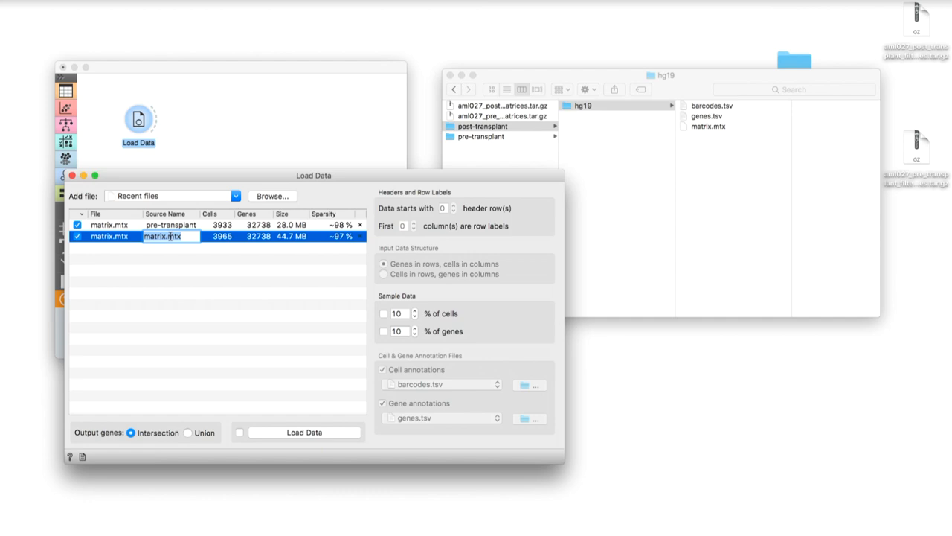
text(post-transpl...)
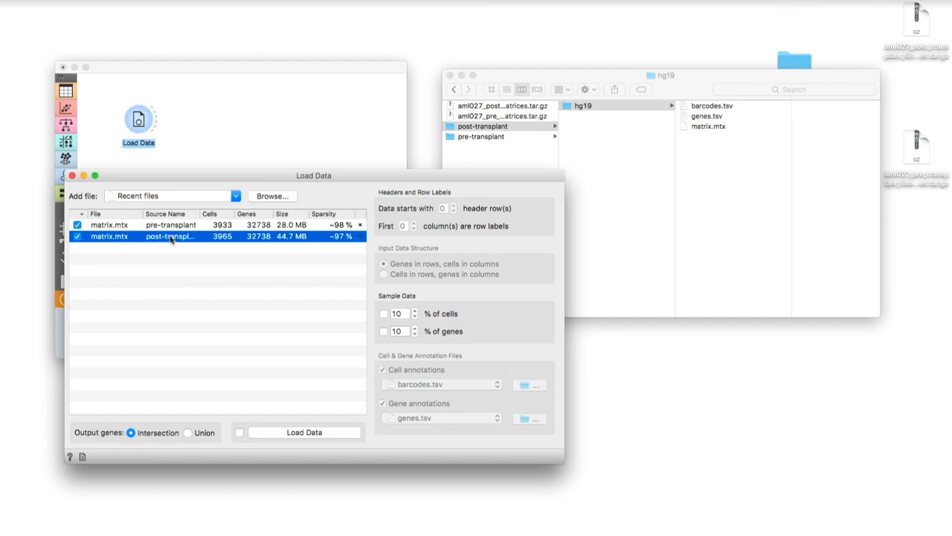
mouse_move(291, 255)
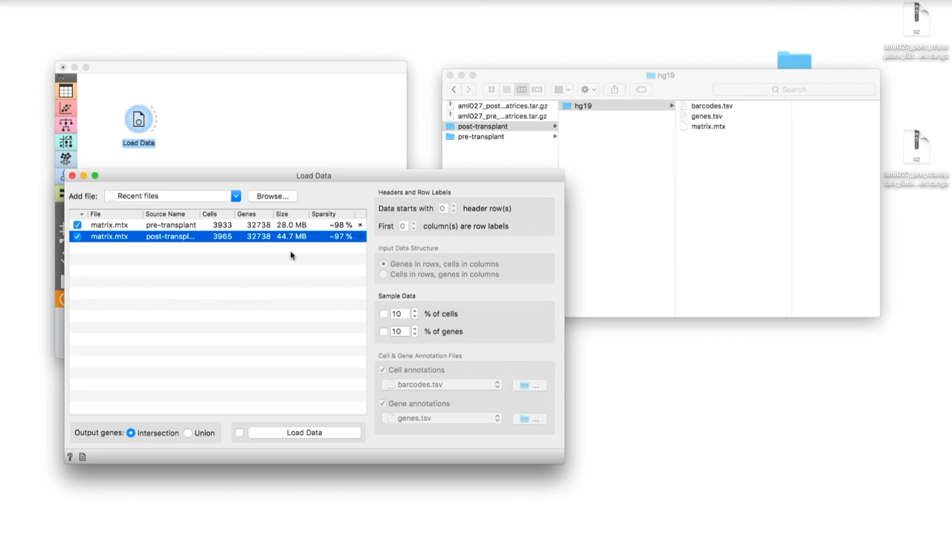
click(304, 432)
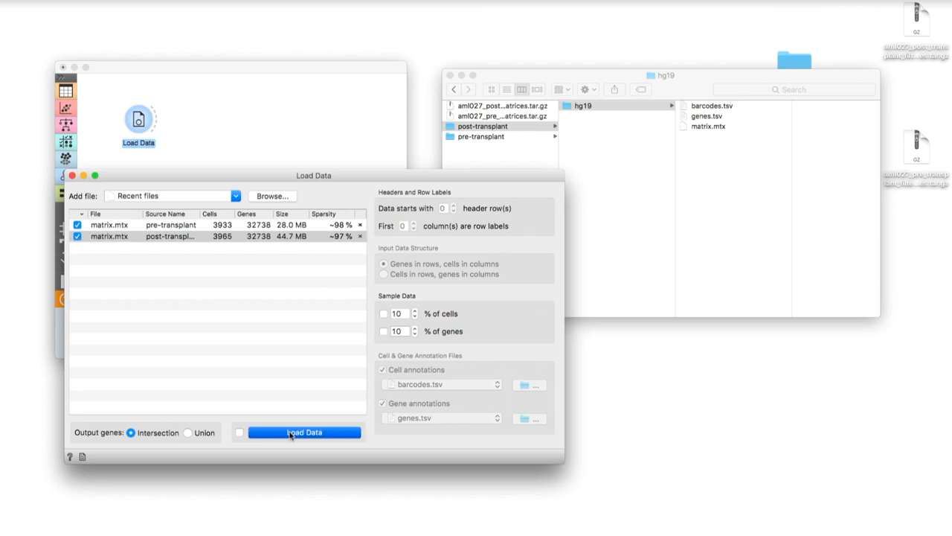
Load both matrices and add Datasets and Data Table widgets to the canvas.
click(305, 432)
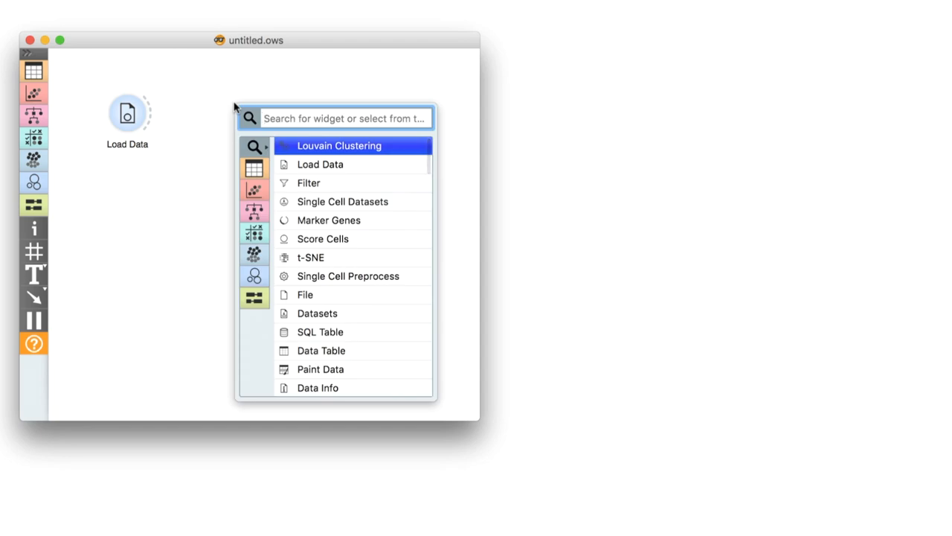
text(data)
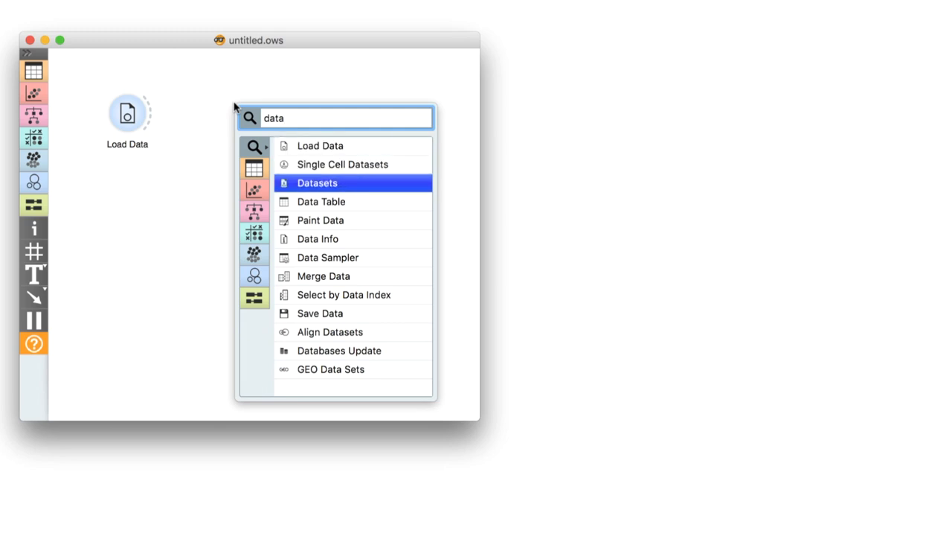
click(317, 182)
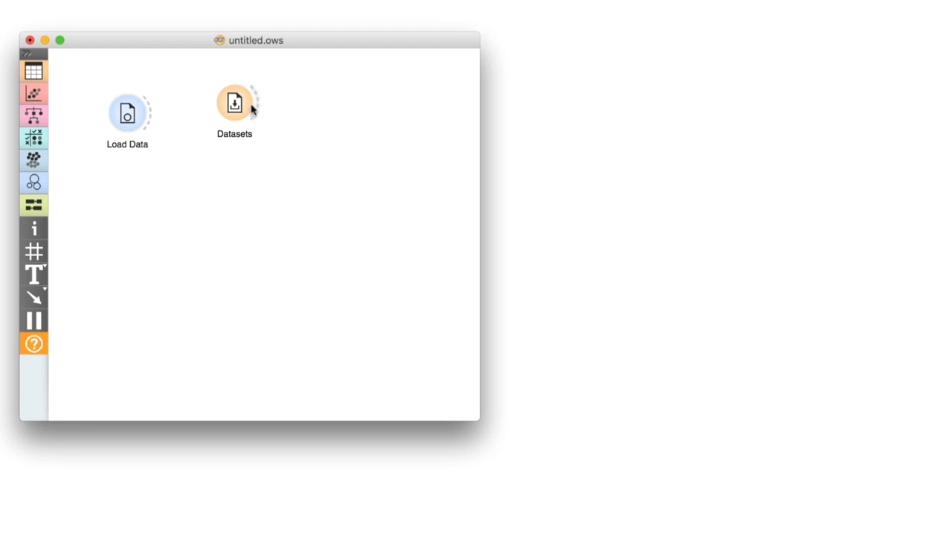
click(234, 103)
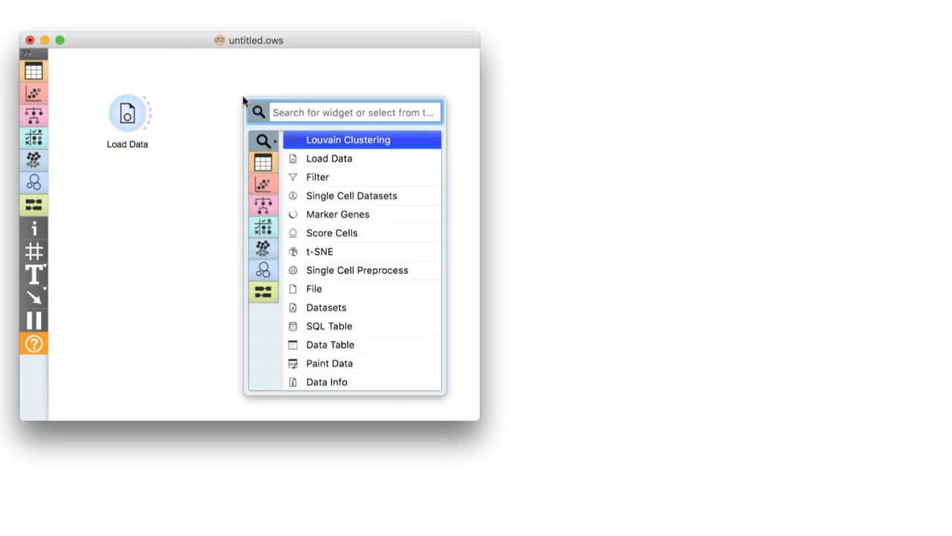
text(data ta)
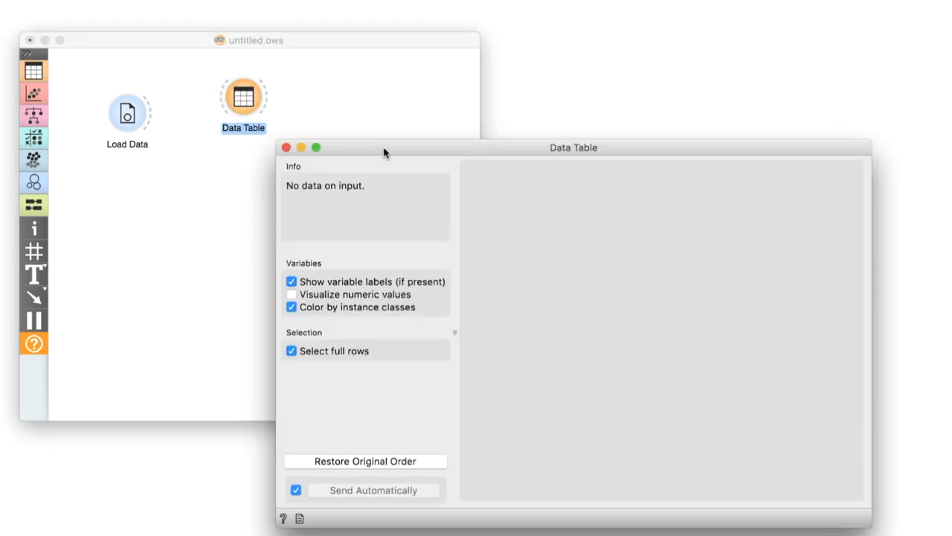
drag(385, 153, 431, 107)
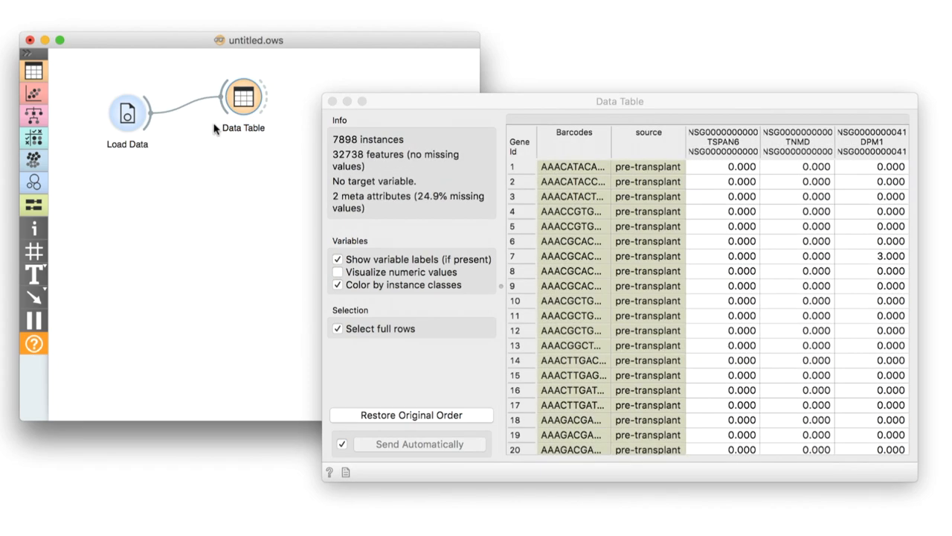
mouse_move(762, 253)
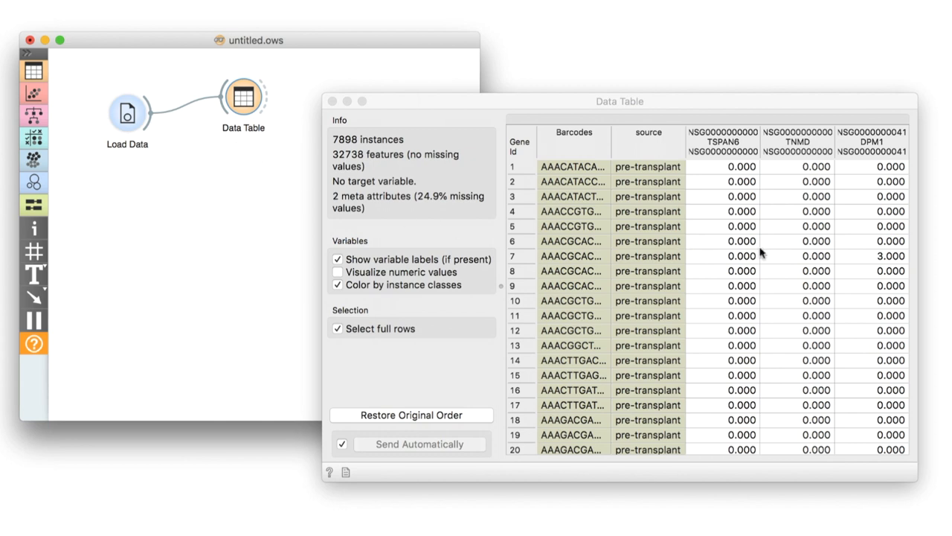
mouse_move(732, 249)
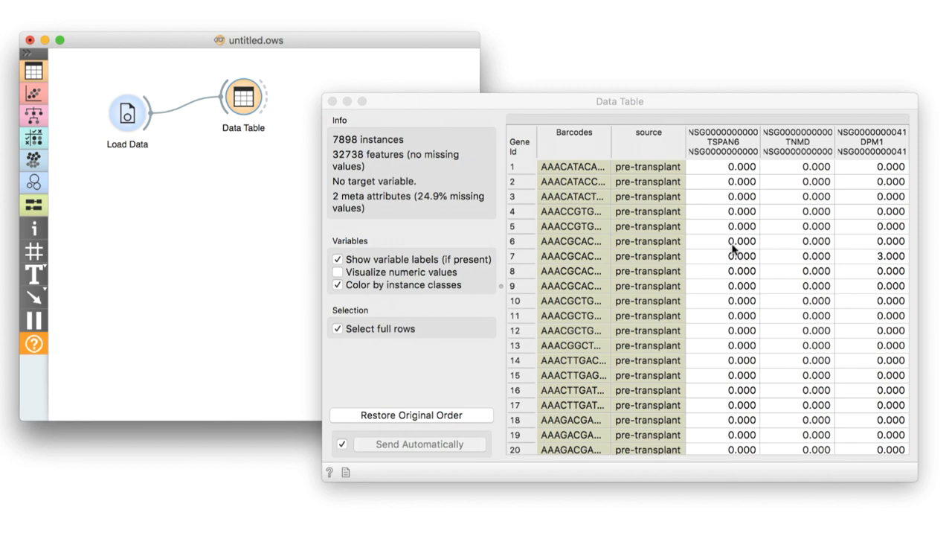
mouse_move(811, 259)
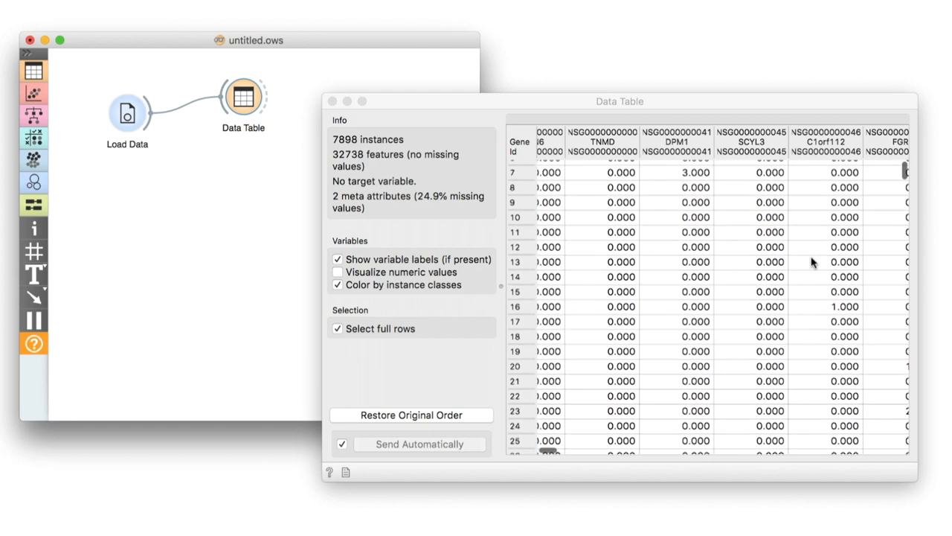
Attach a Filter widget after Load Data and open its settings.
scroll(down, 3)
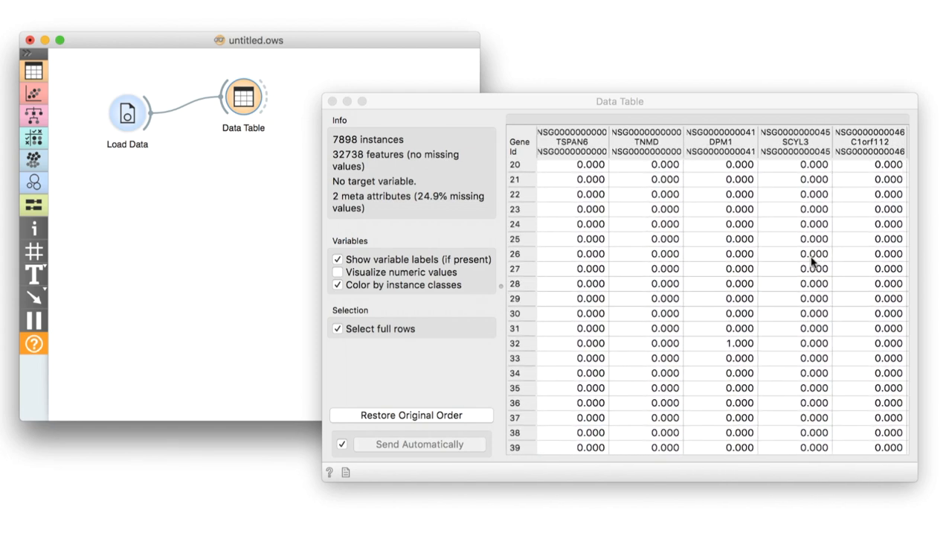
mouse_move(420, 126)
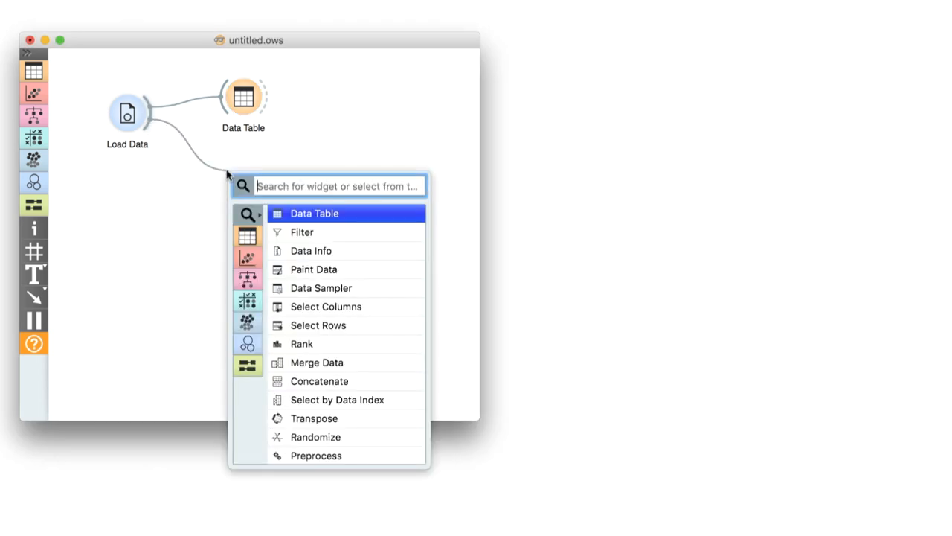
text(fil)
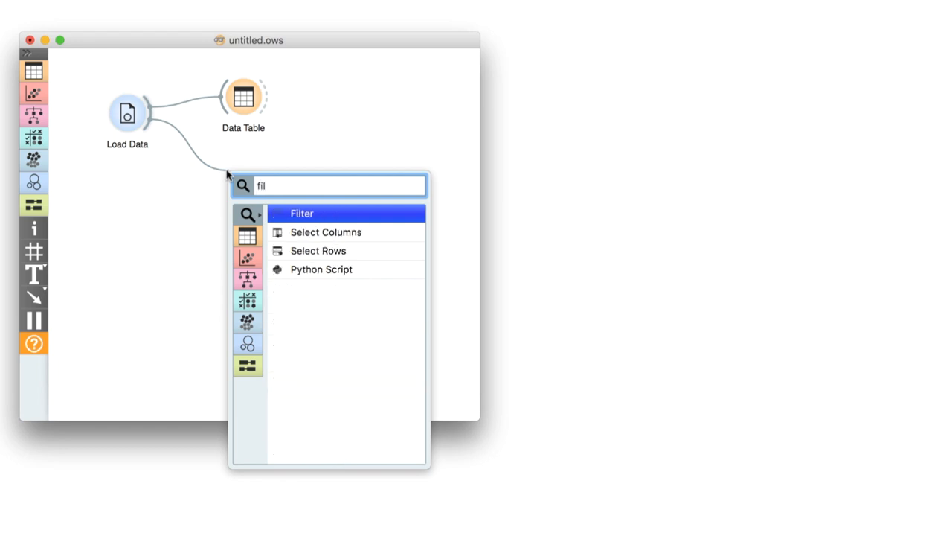
click(302, 214)
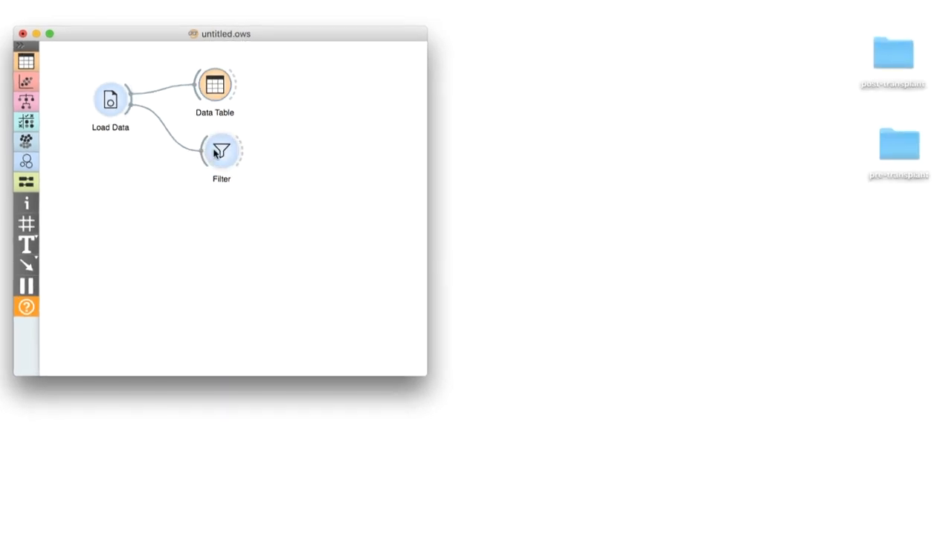
double_click(221, 150)
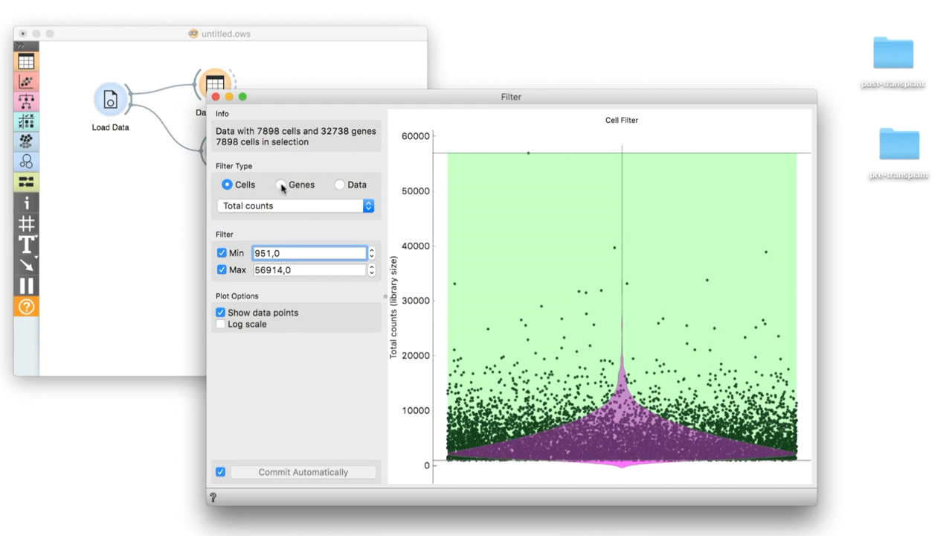
Filter genes by detection count on a log scale with minimum 200, then close Filter.
click(279, 184)
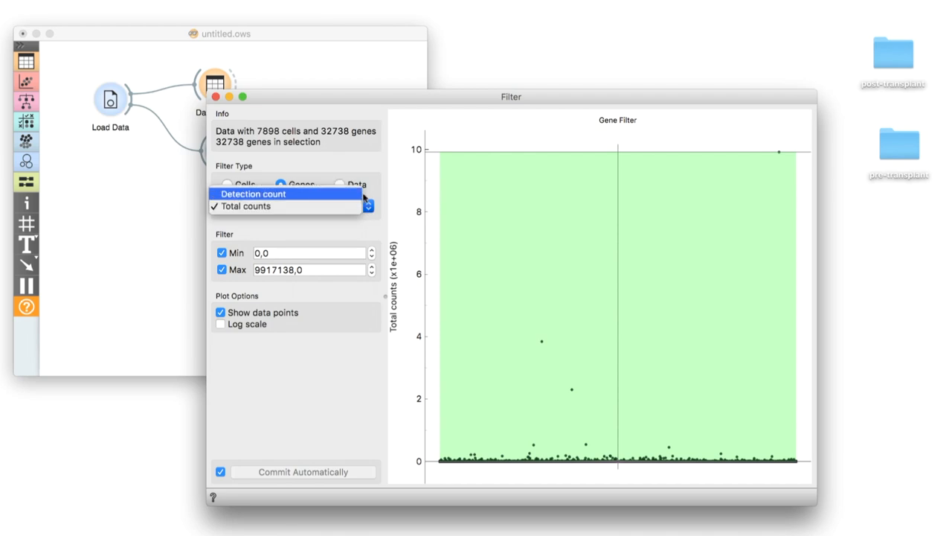
click(253, 193)
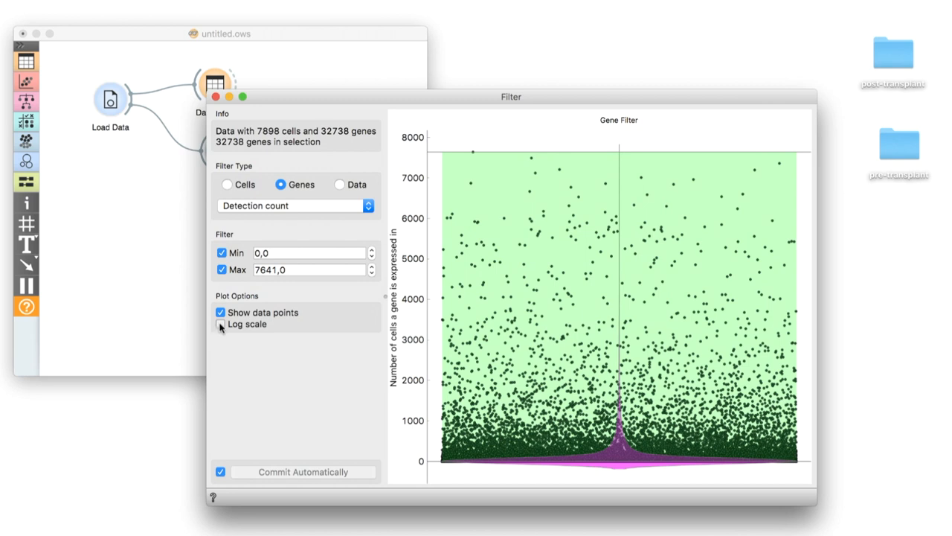
click(221, 324)
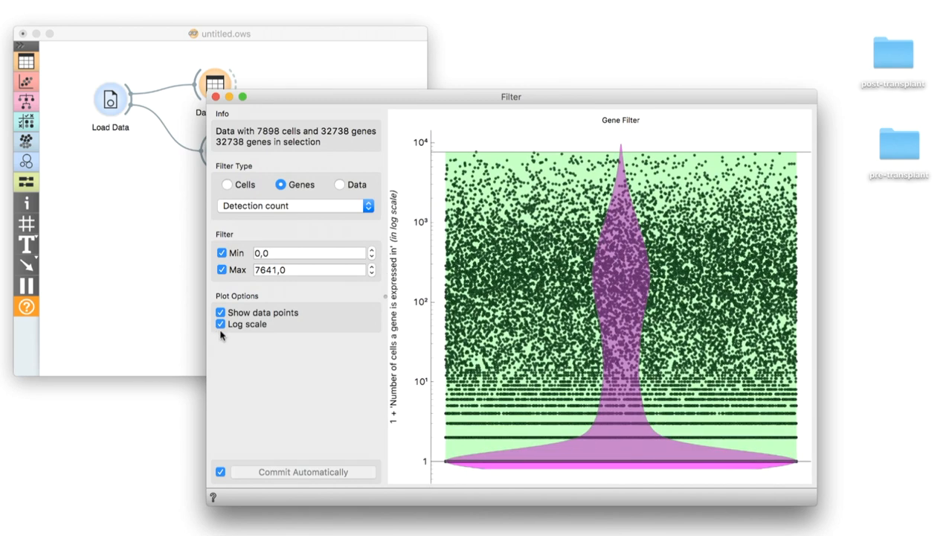
click(309, 252)
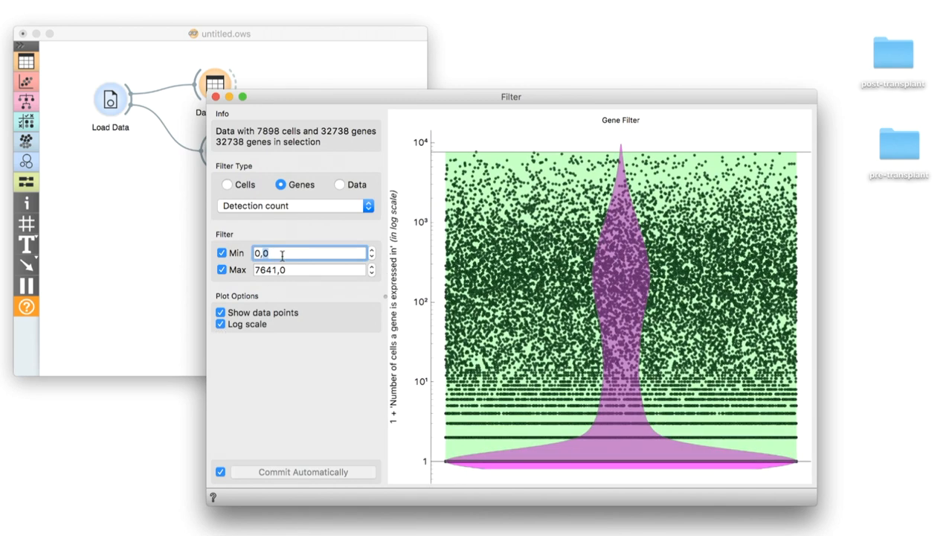
text(200)
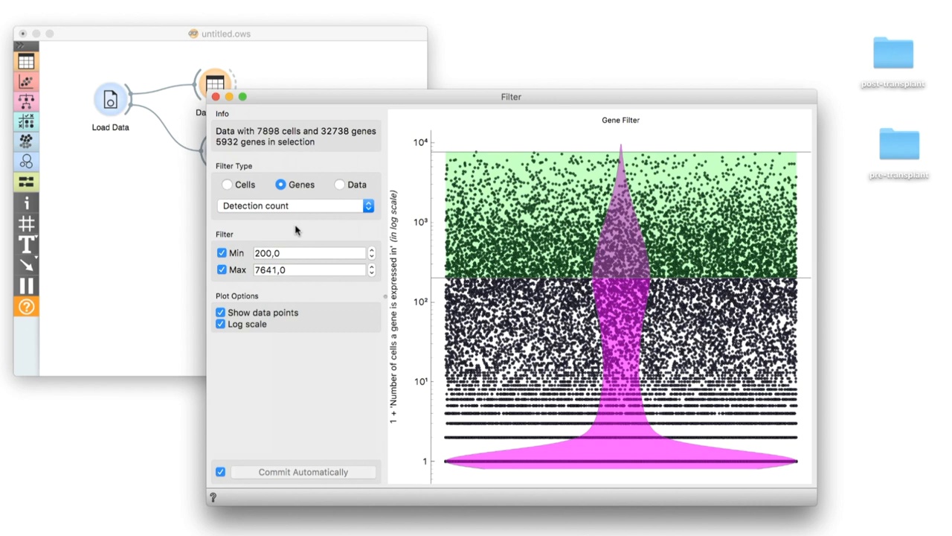
click(215, 96)
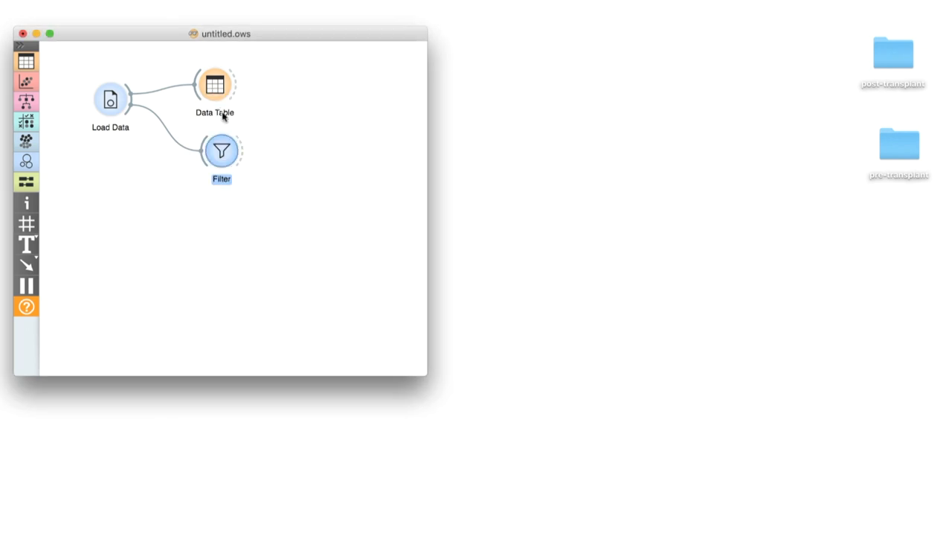
Connect a t-SNE widget to the Filter output and open its embedding plot.
drag(240, 152, 296, 154)
text(t)
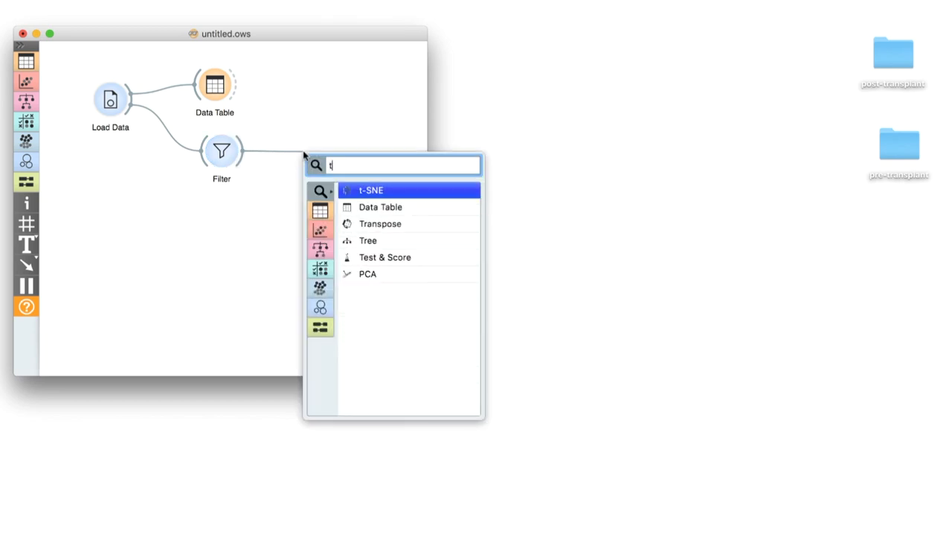
text(-s)
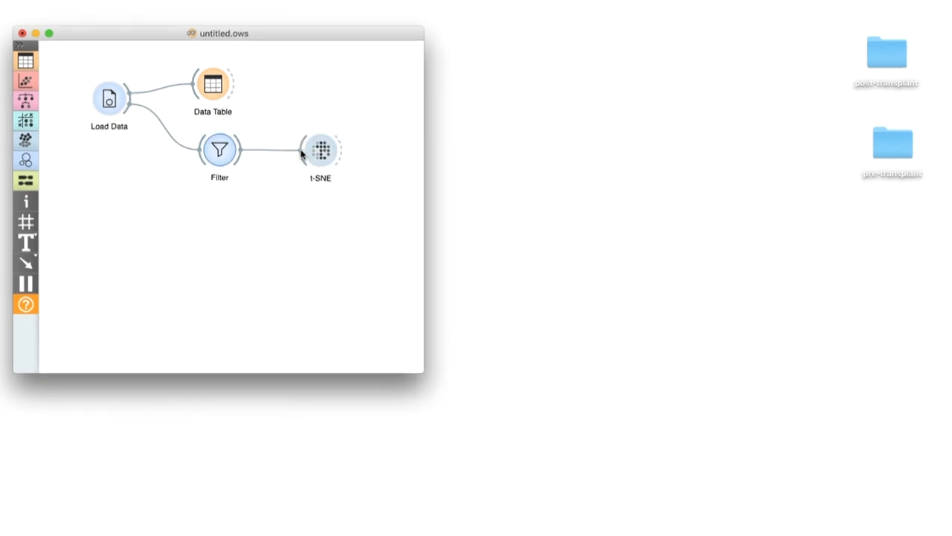
double_click(325, 149)
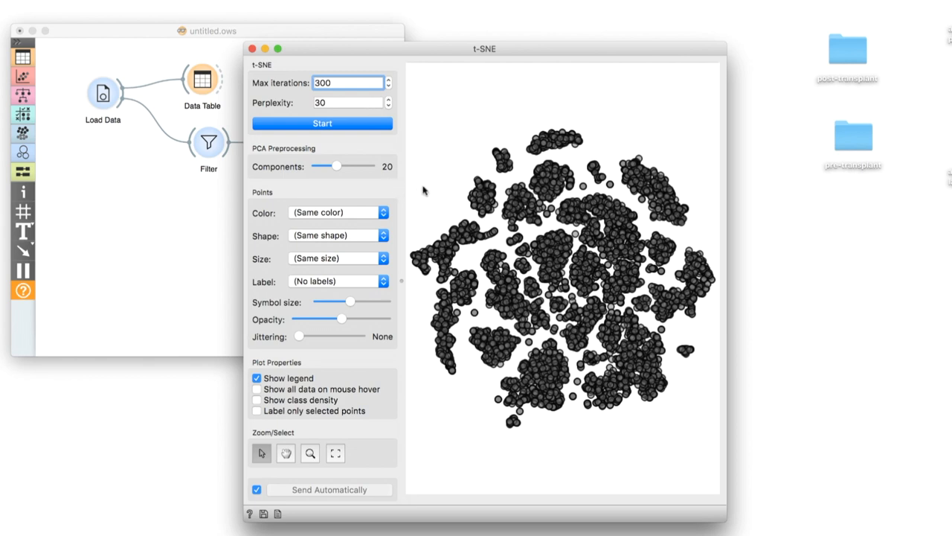
mouse_move(394, 219)
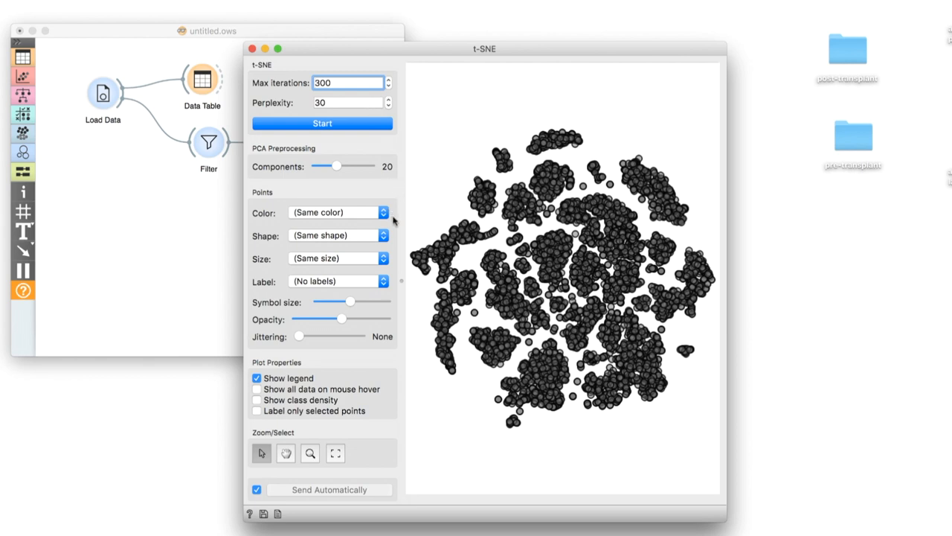
Set the t-SNE Color option to source, then close the plot window.
click(383, 213)
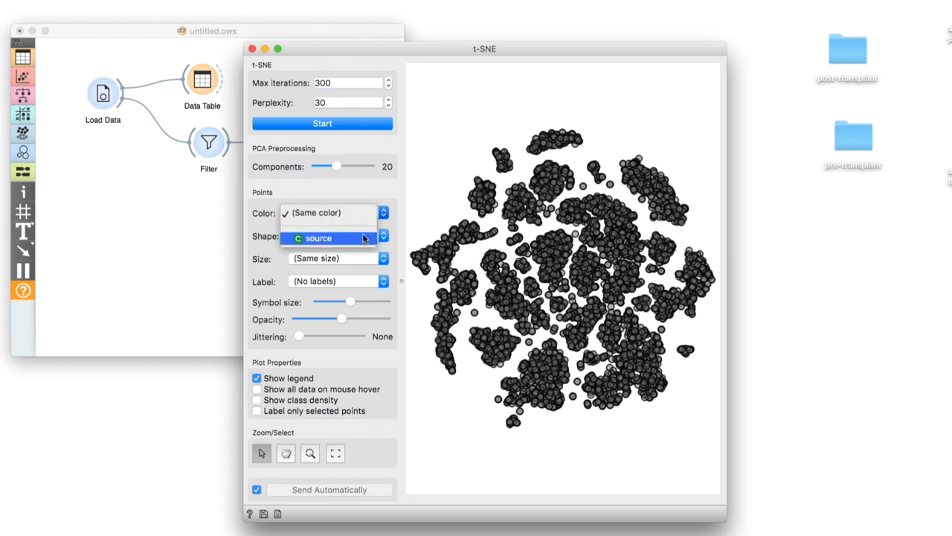
click(328, 238)
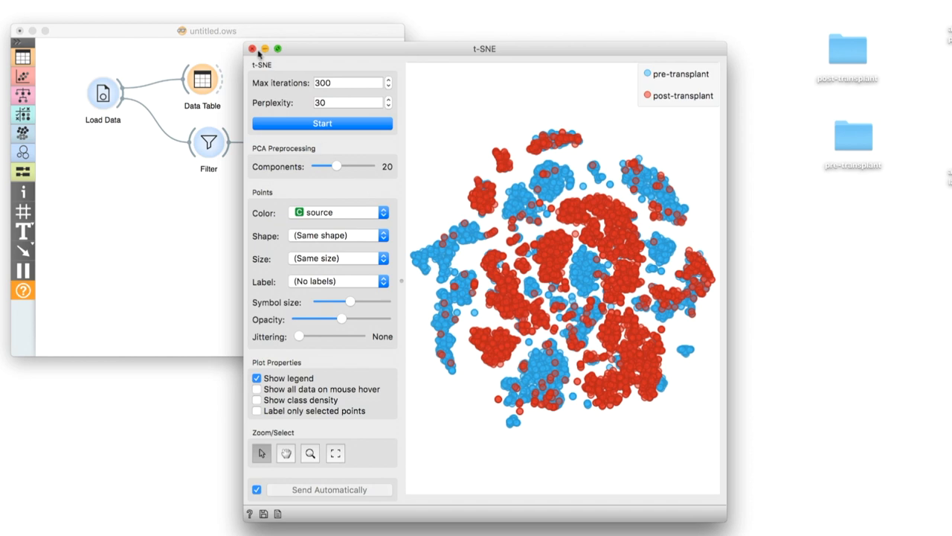
click(254, 48)
text(l)
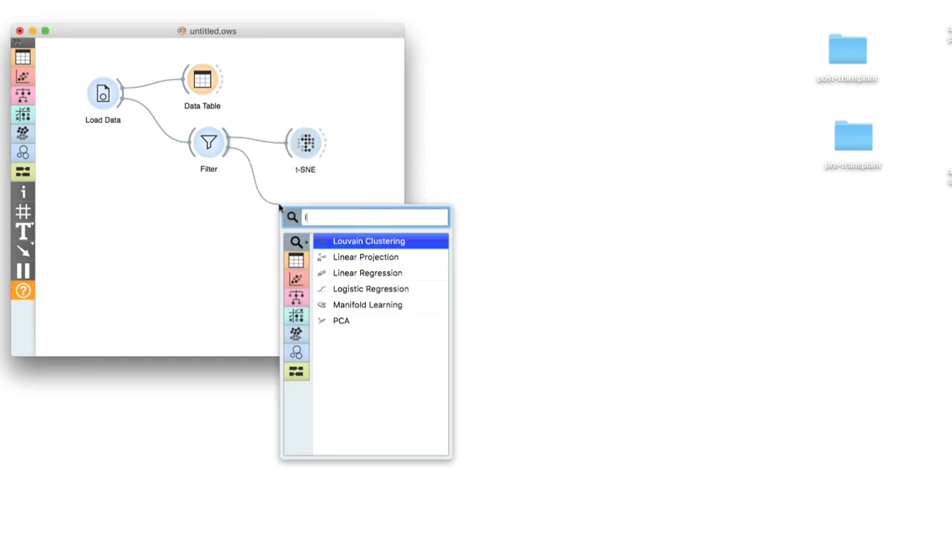
Search 'lou' and add Louvain Clustering after the Filter widget.
text(ou)
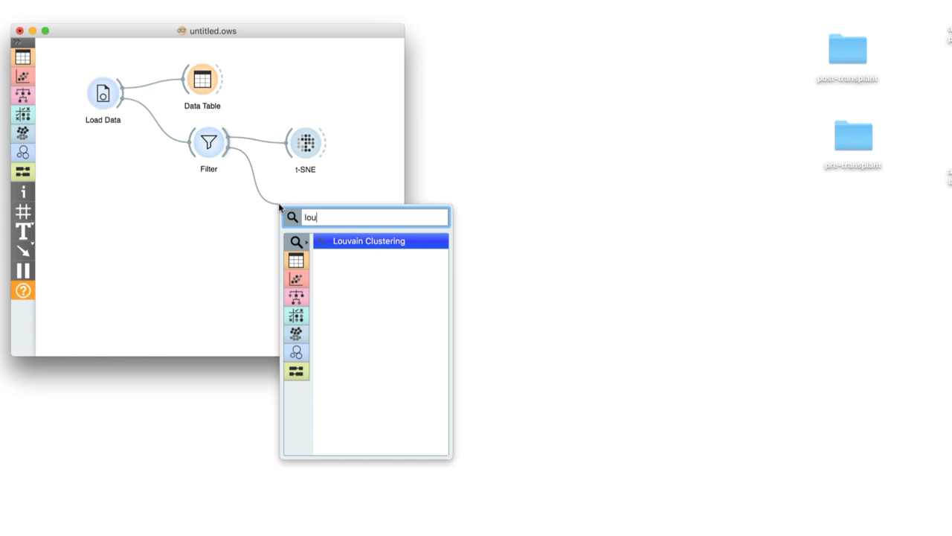
click(368, 240)
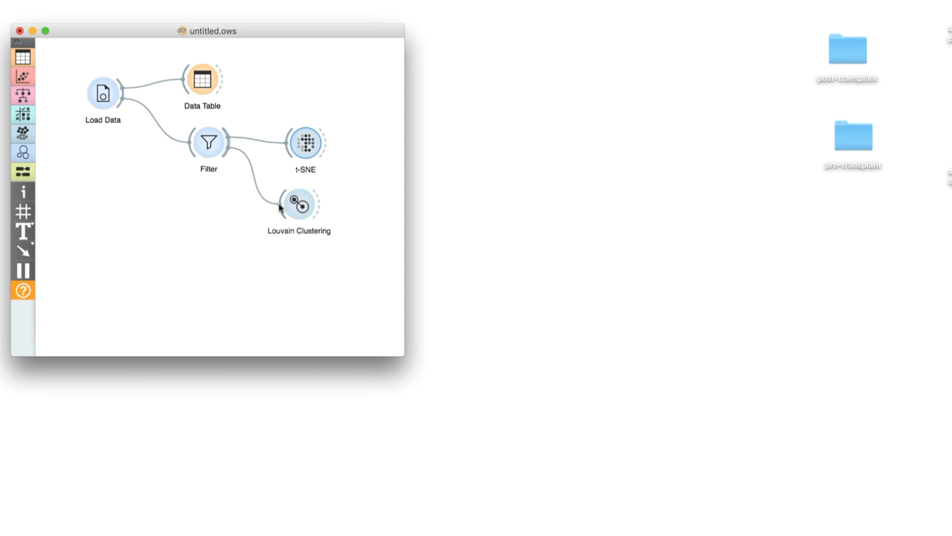
mouse_move(320, 206)
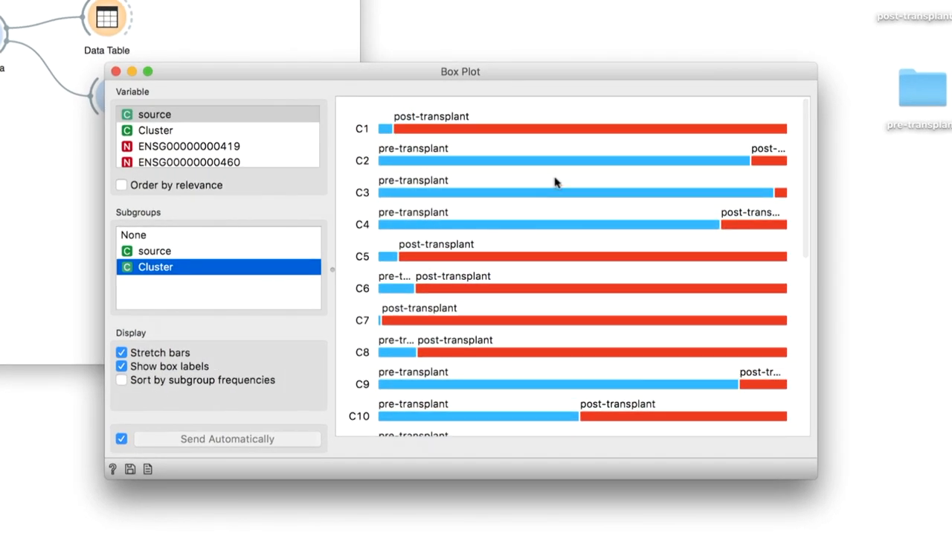
mouse_move(784, 111)
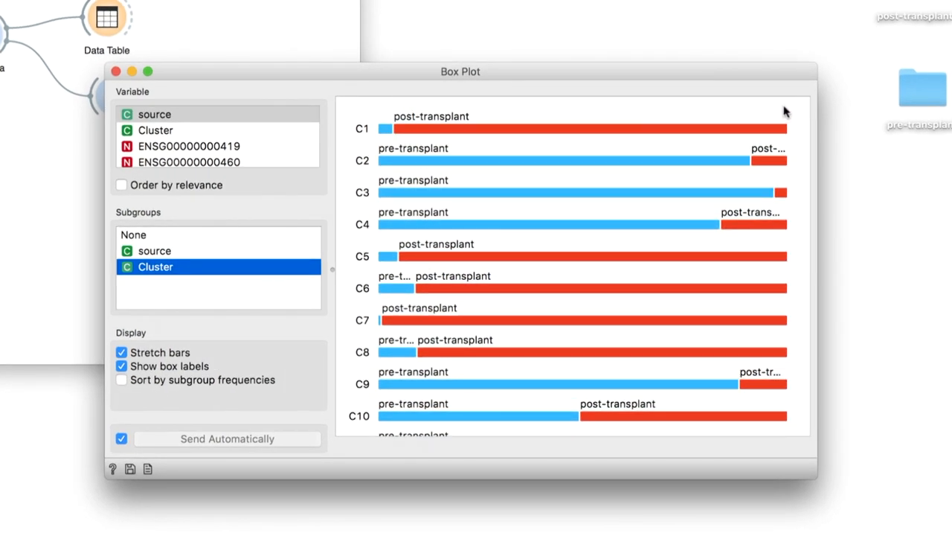